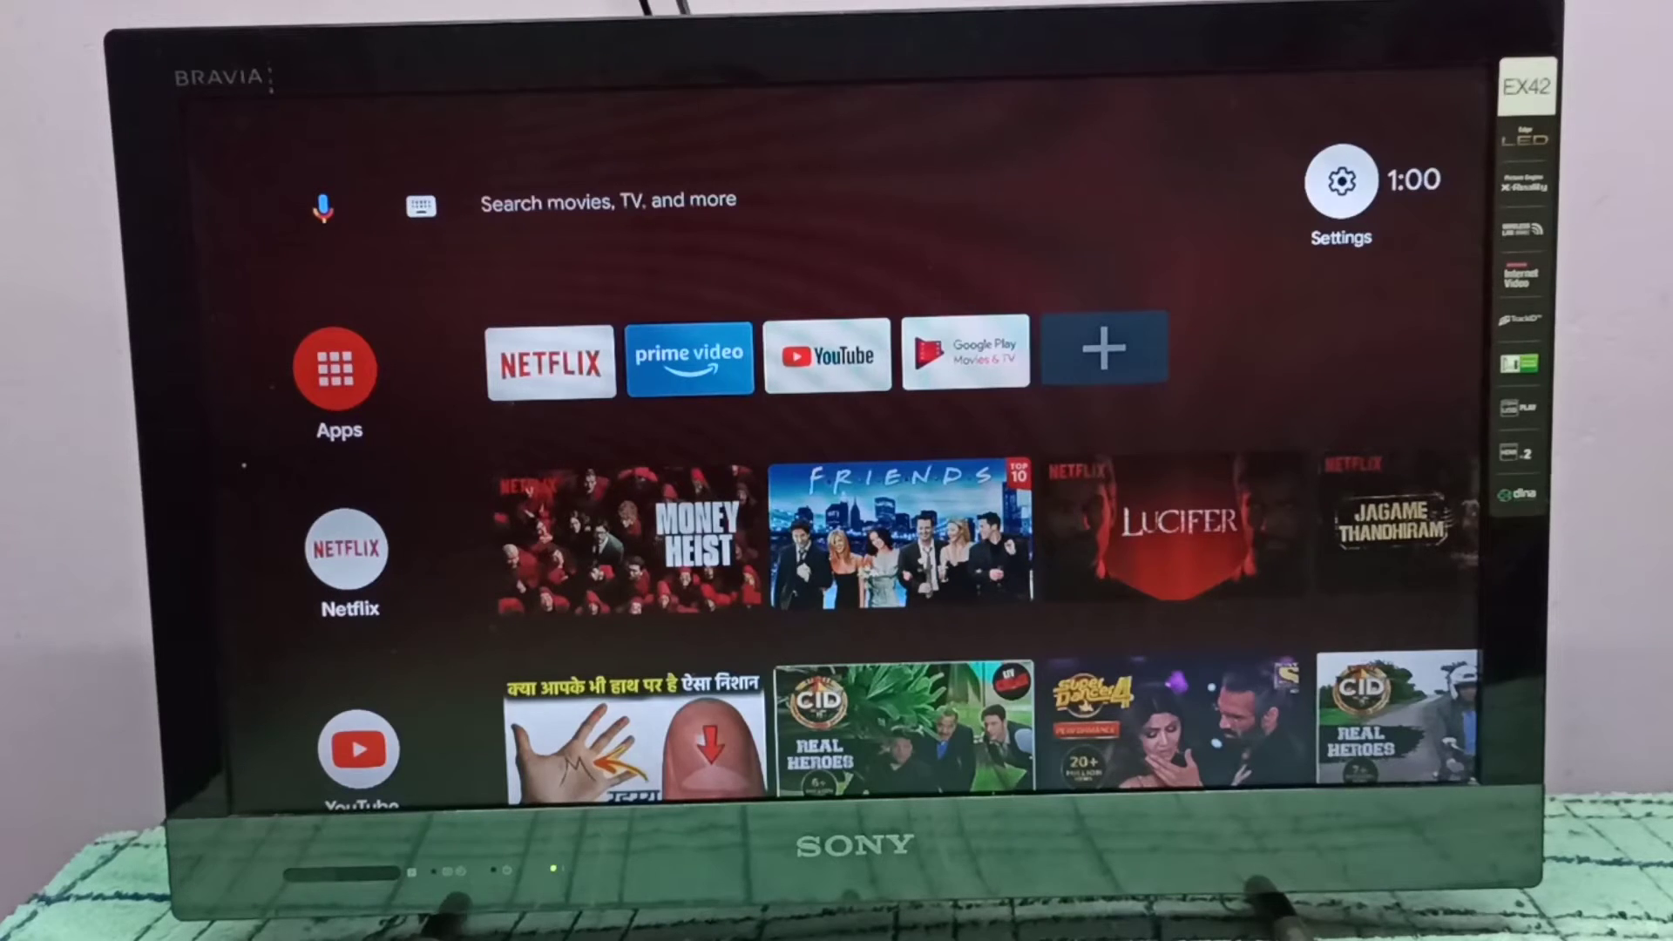
Open Settings from the gear icon on the home screen
left_click(1340, 179)
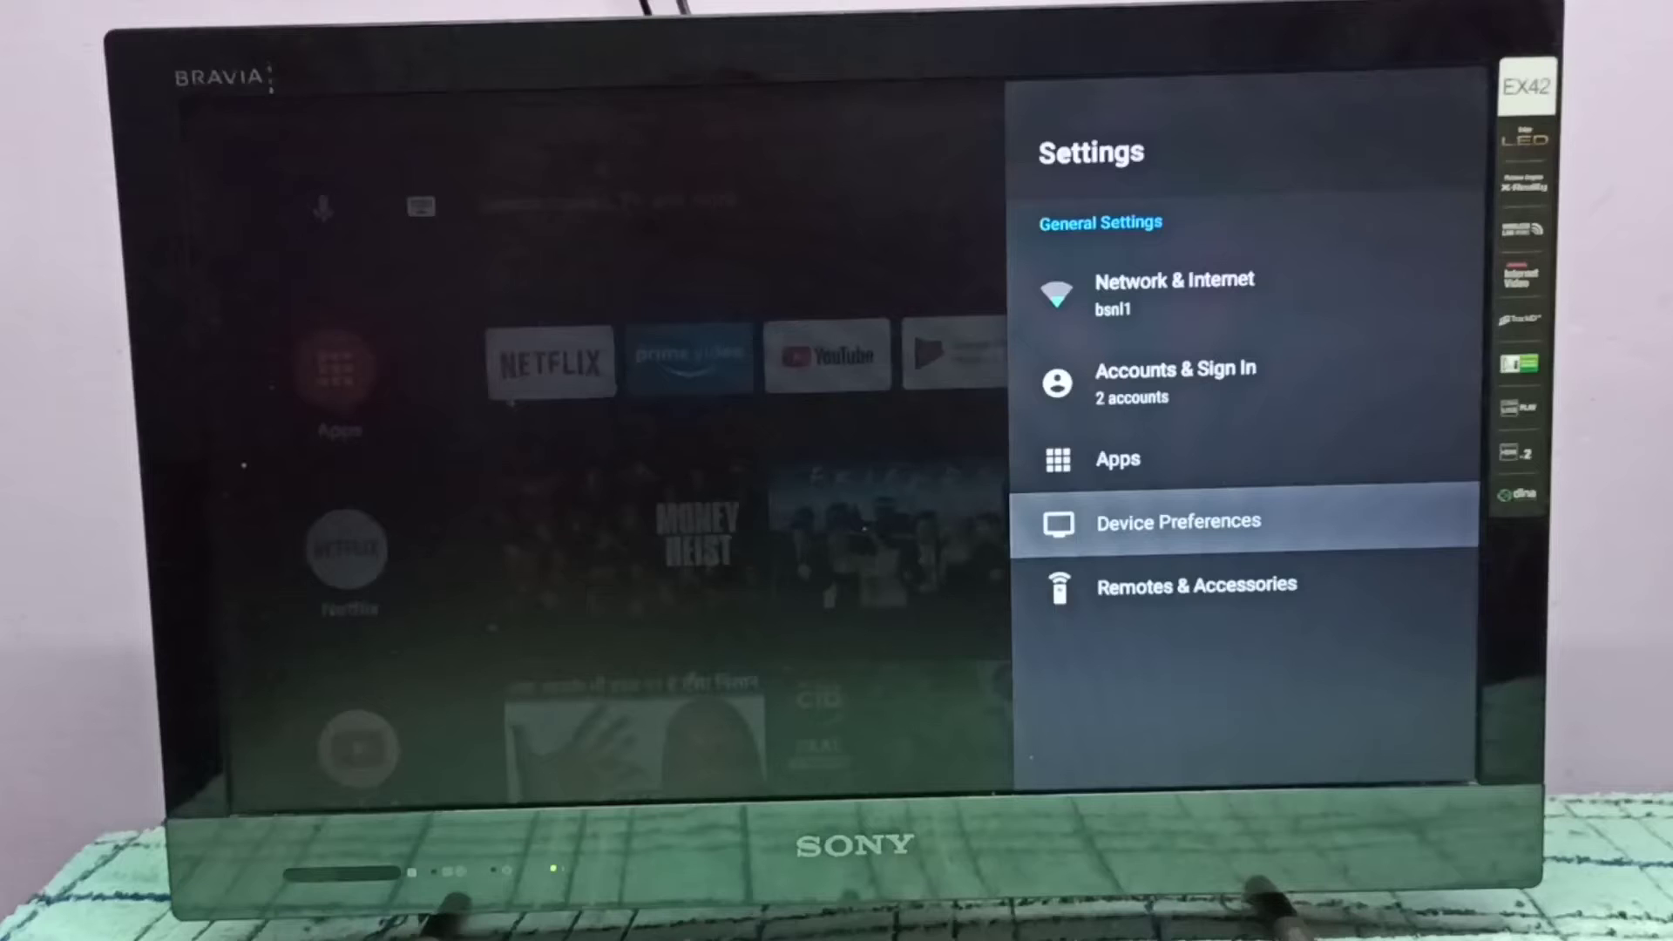
Navigate Device Preferences > Storage > Internal shared storage to view the breakdown with 2.1 GB apps and 3.0 GB free
left_click(1176, 521)
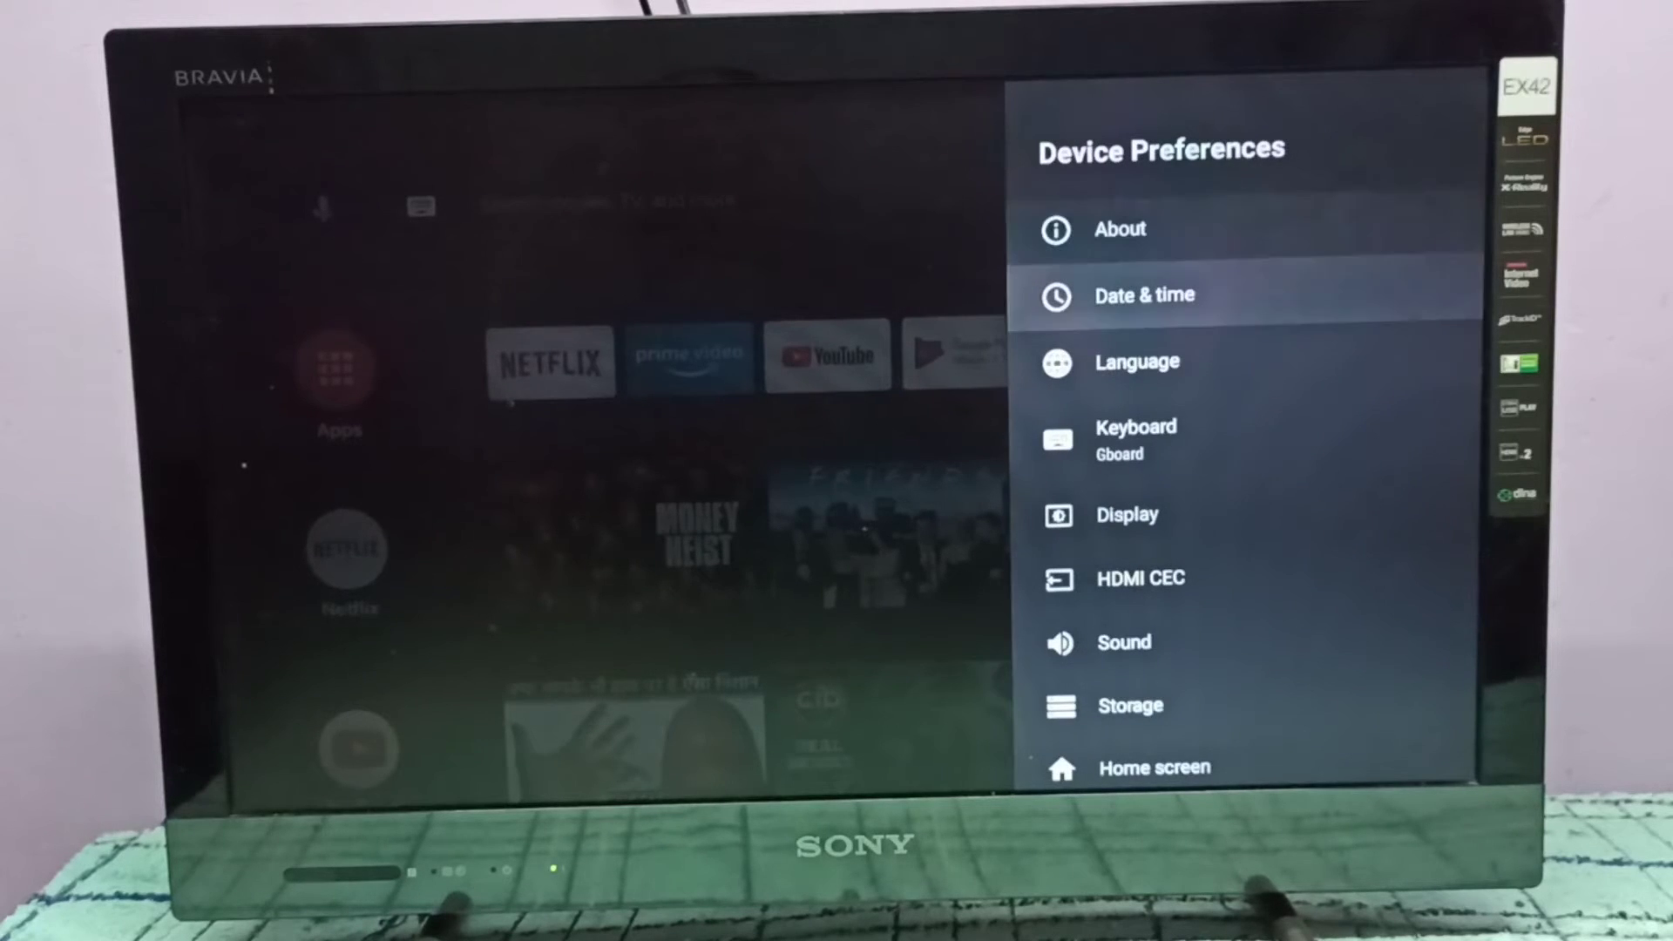
scroll("down", 3)
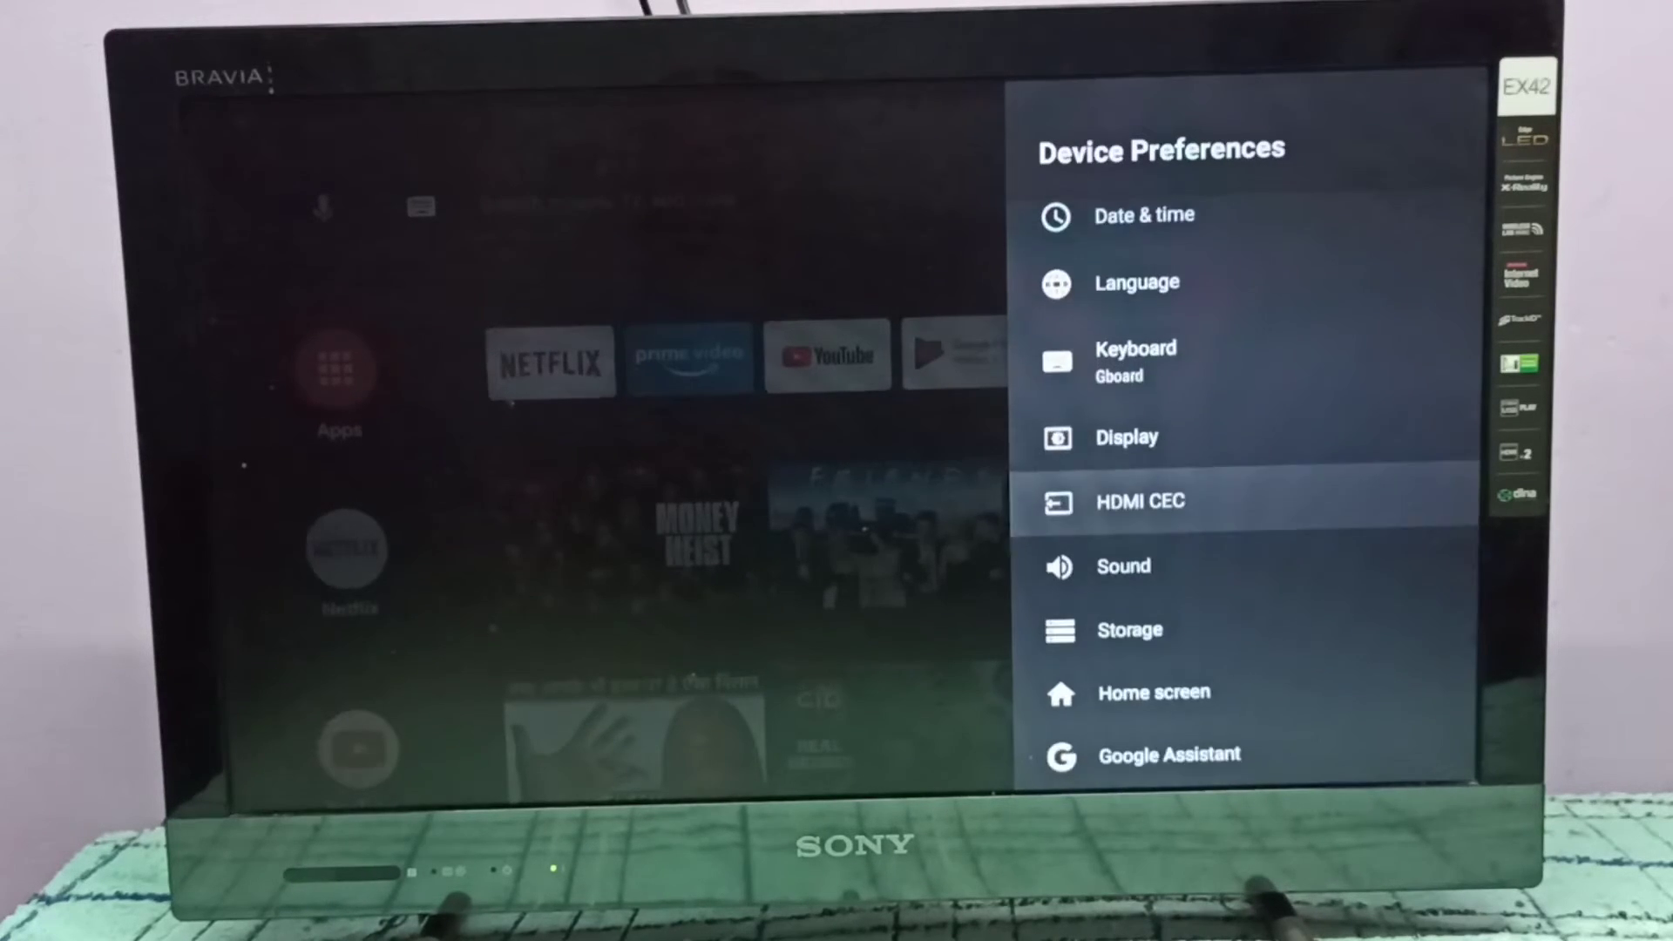
scroll("down", 3)
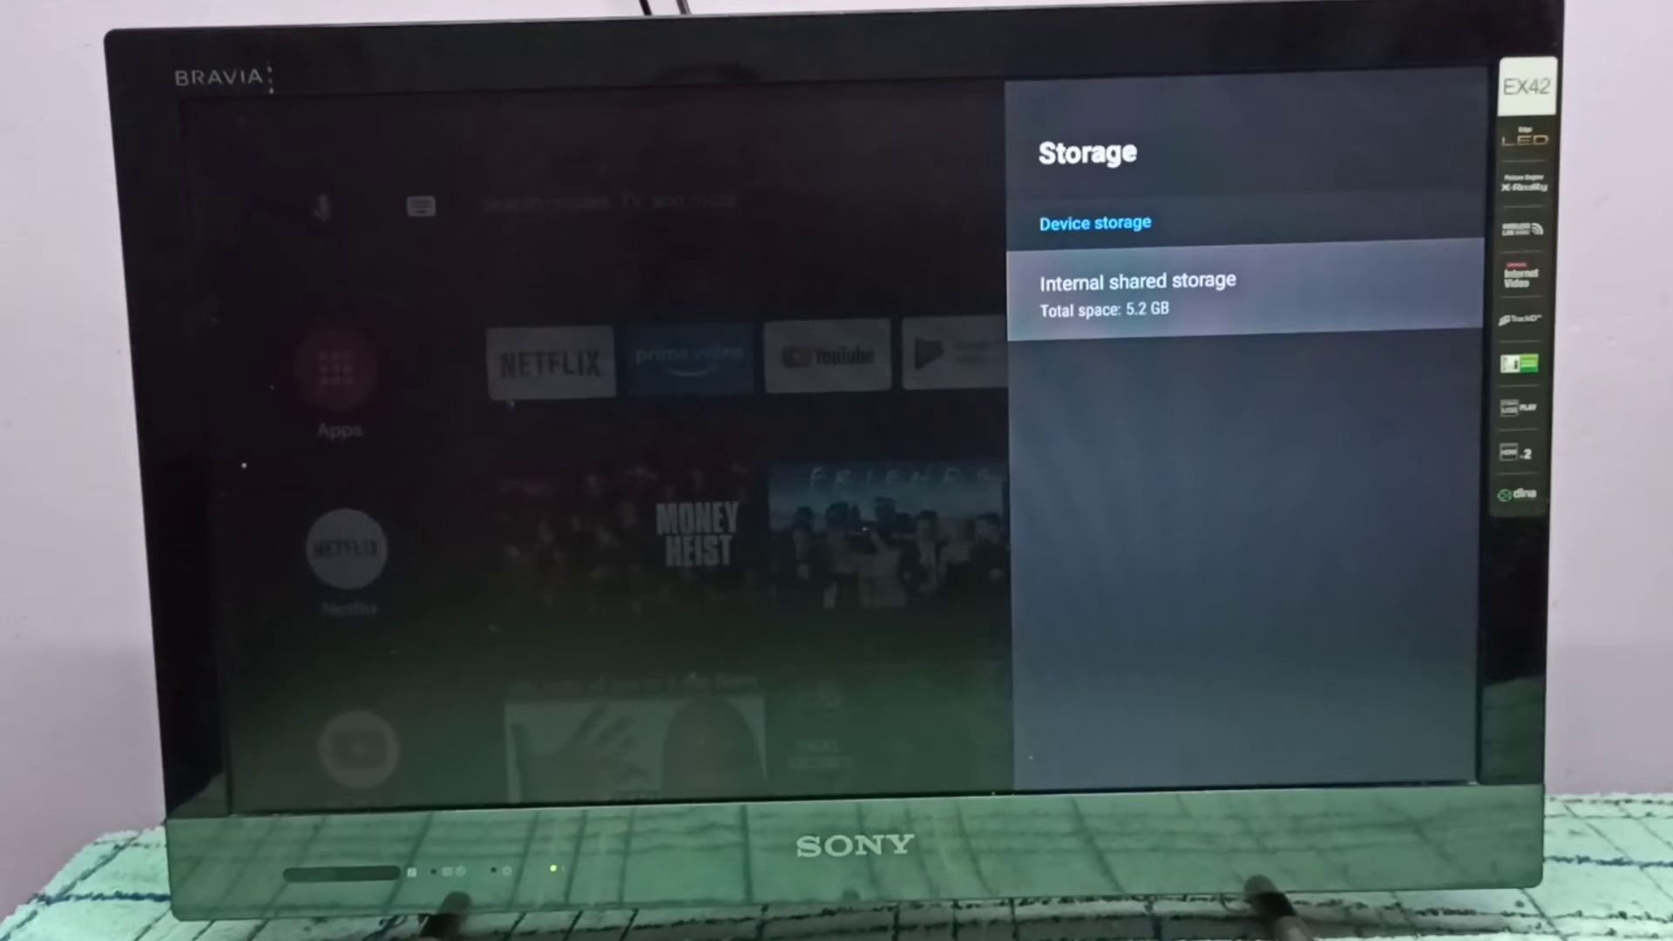
left_click(1136, 295)
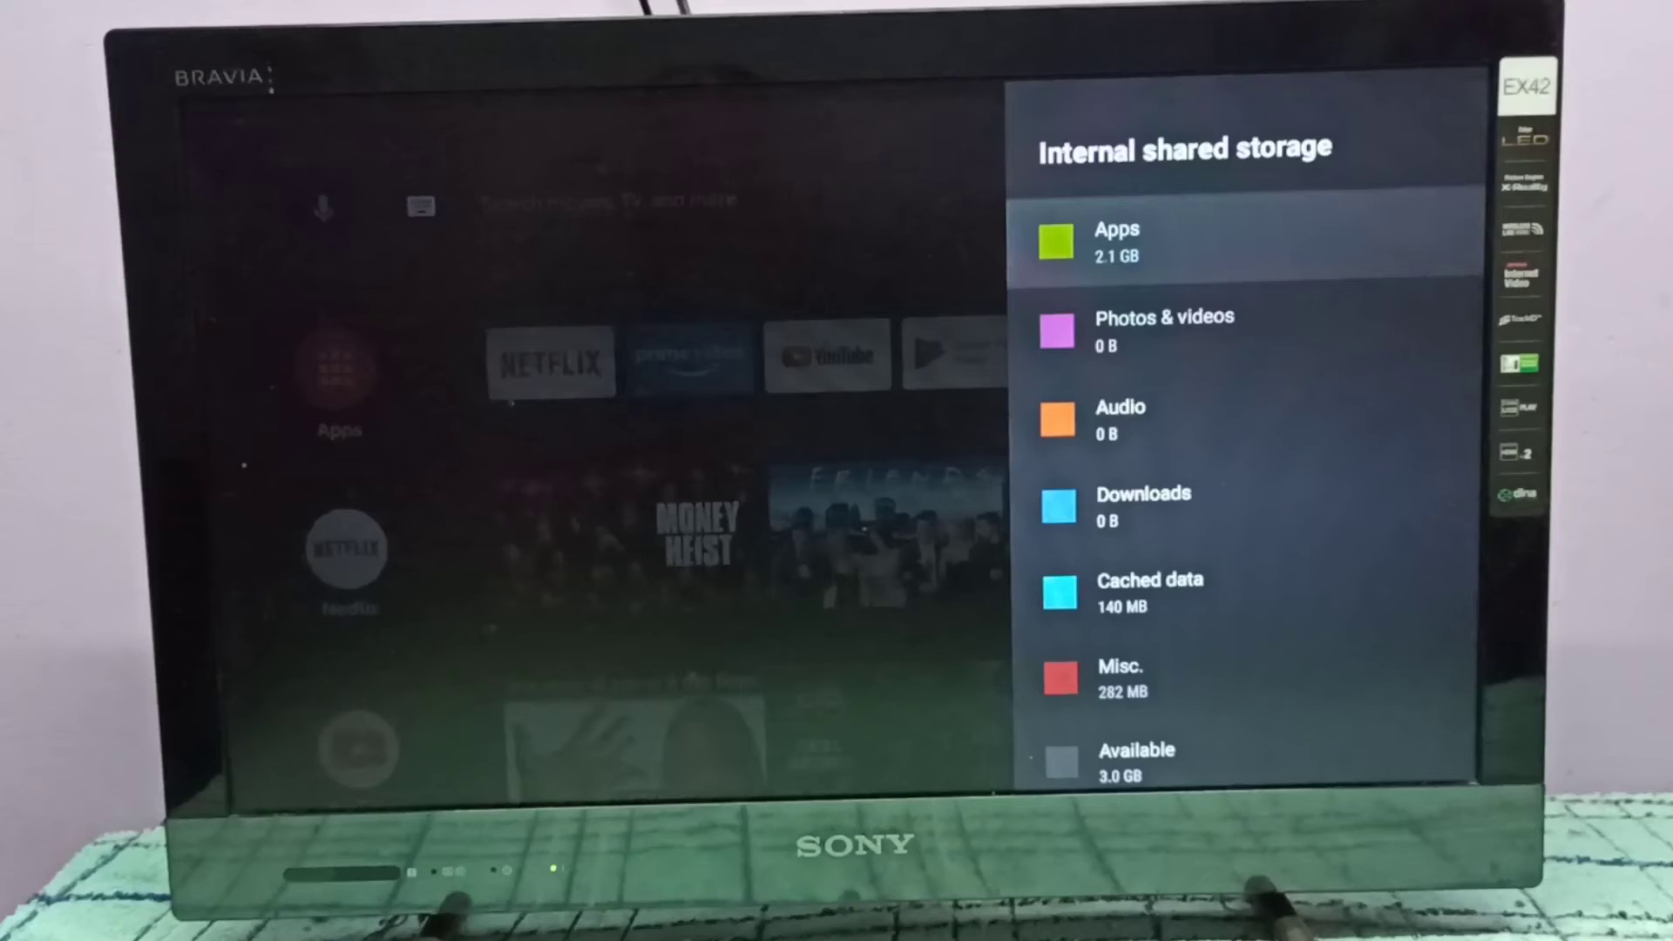
scroll("down", 3)
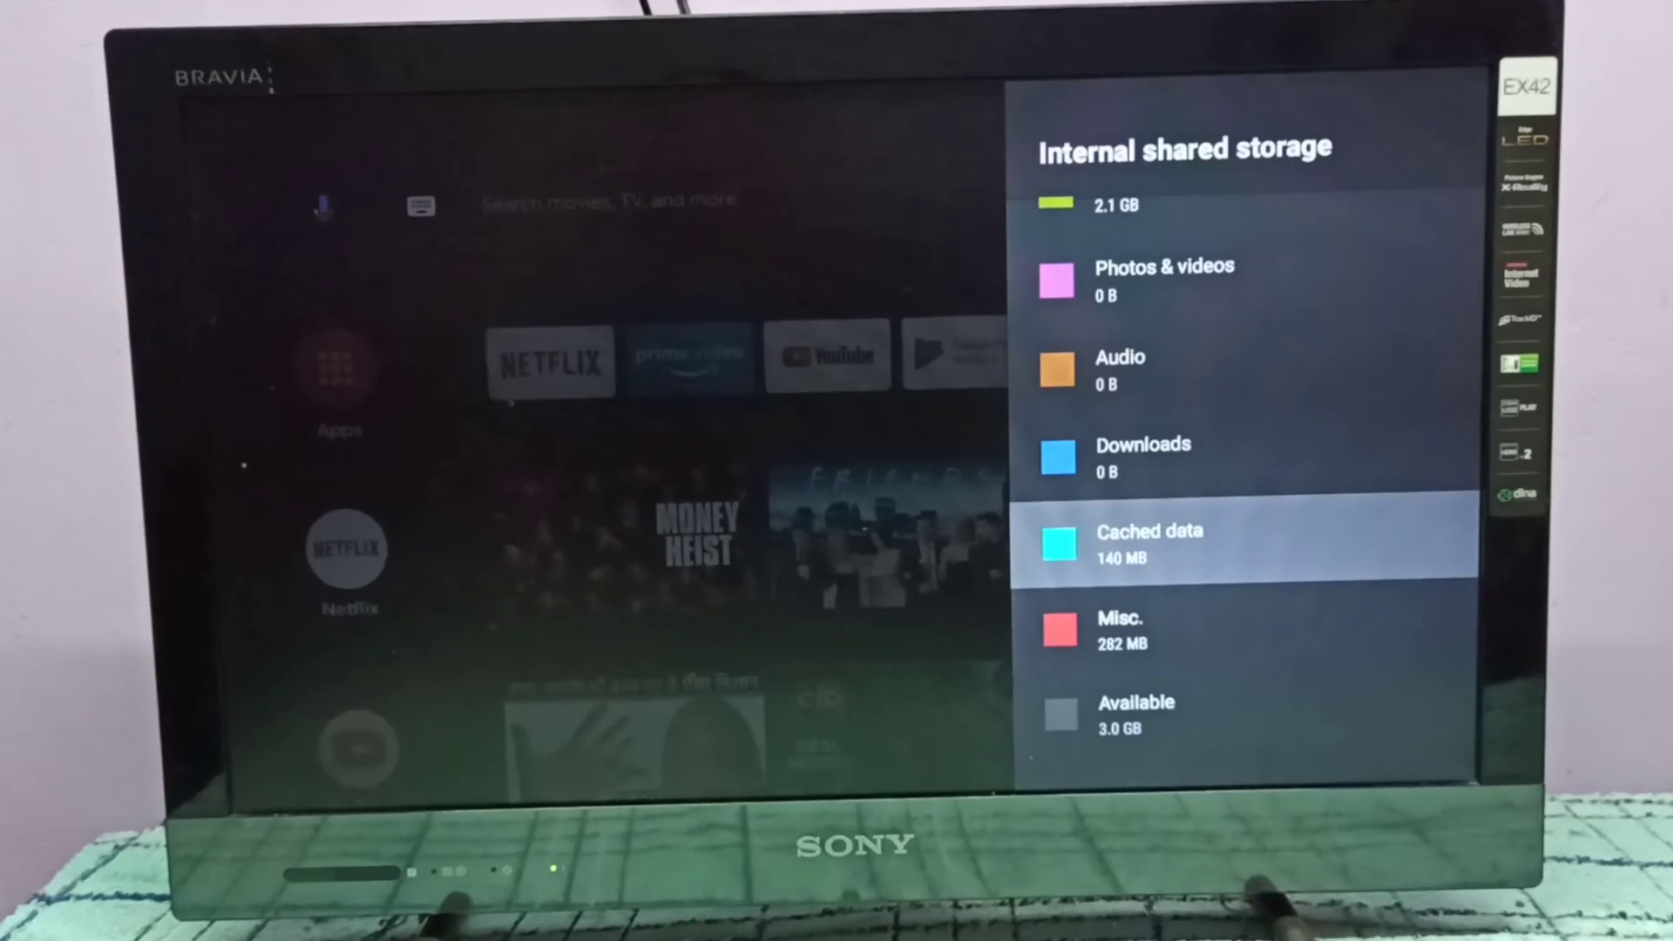
left_click(1148, 543)
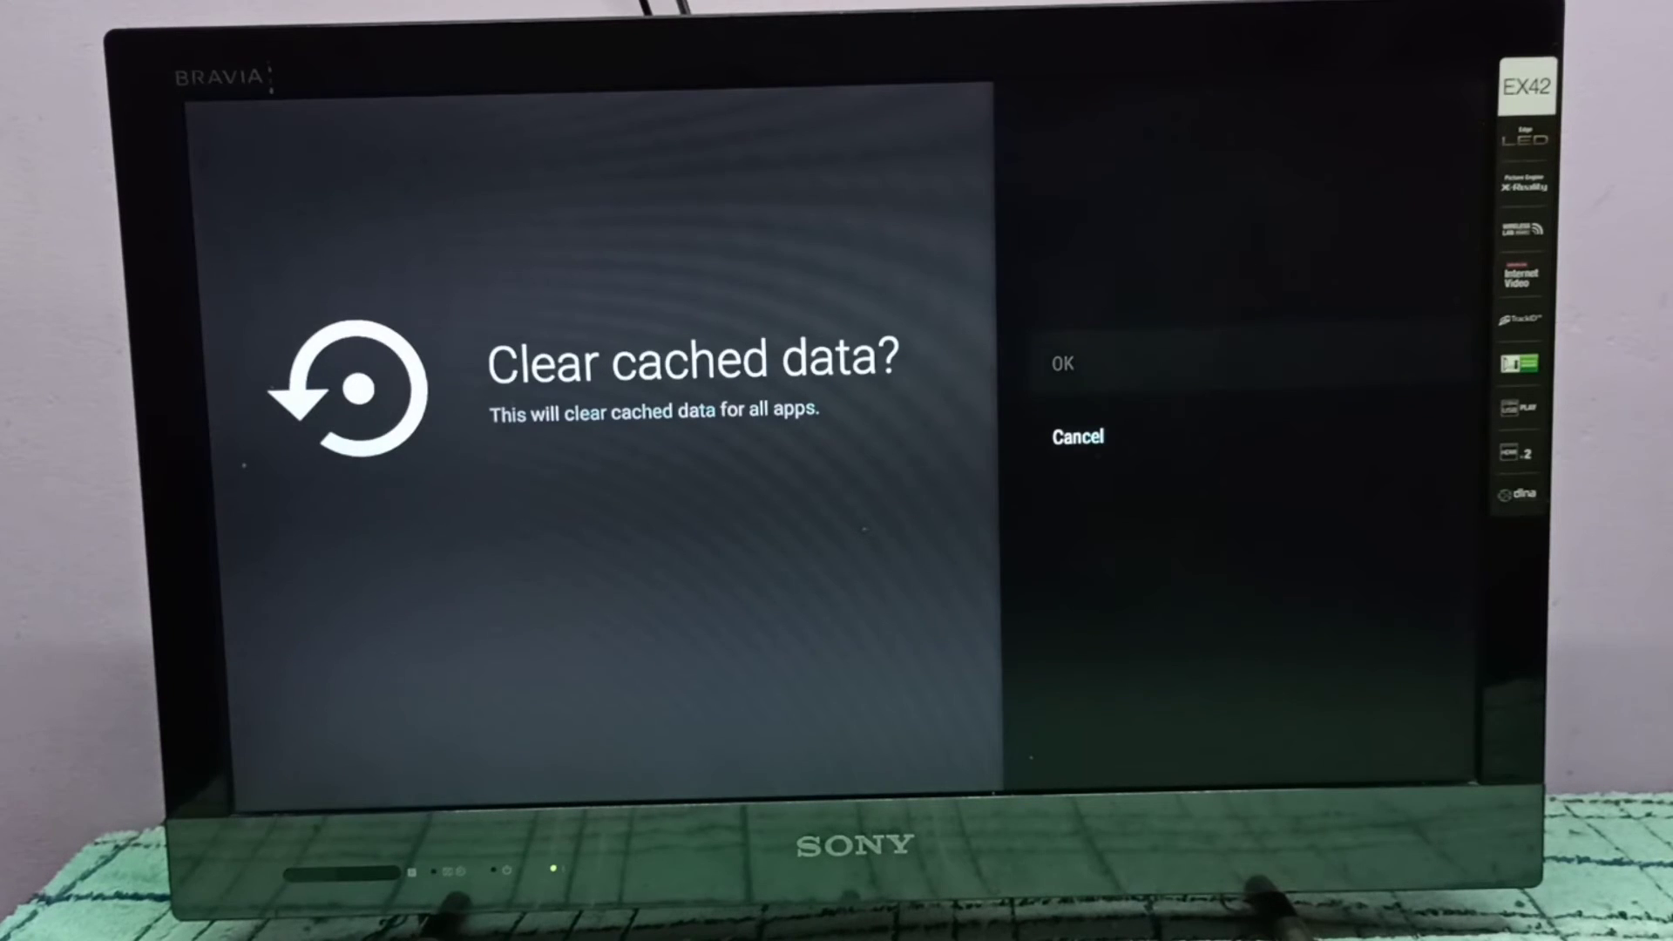
Confirm clearing cached data for all apps, dropping it from 140 MB to 9.0 MB with 3.1 GB available
left_click(1061, 363)
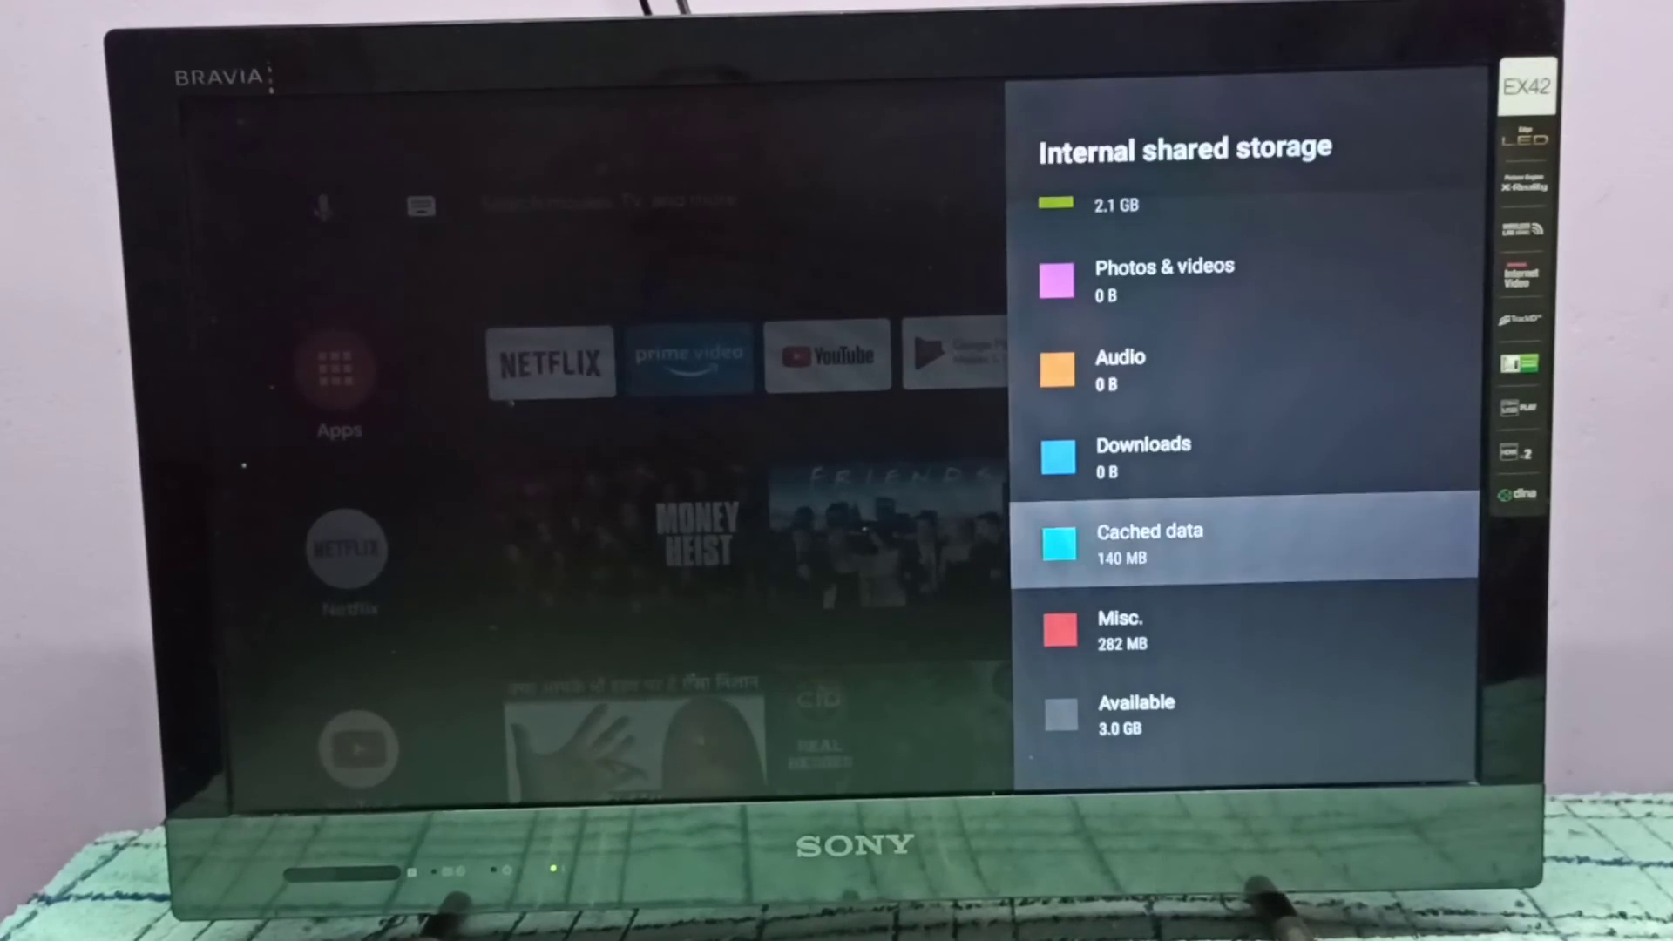
left_click(1151, 544)
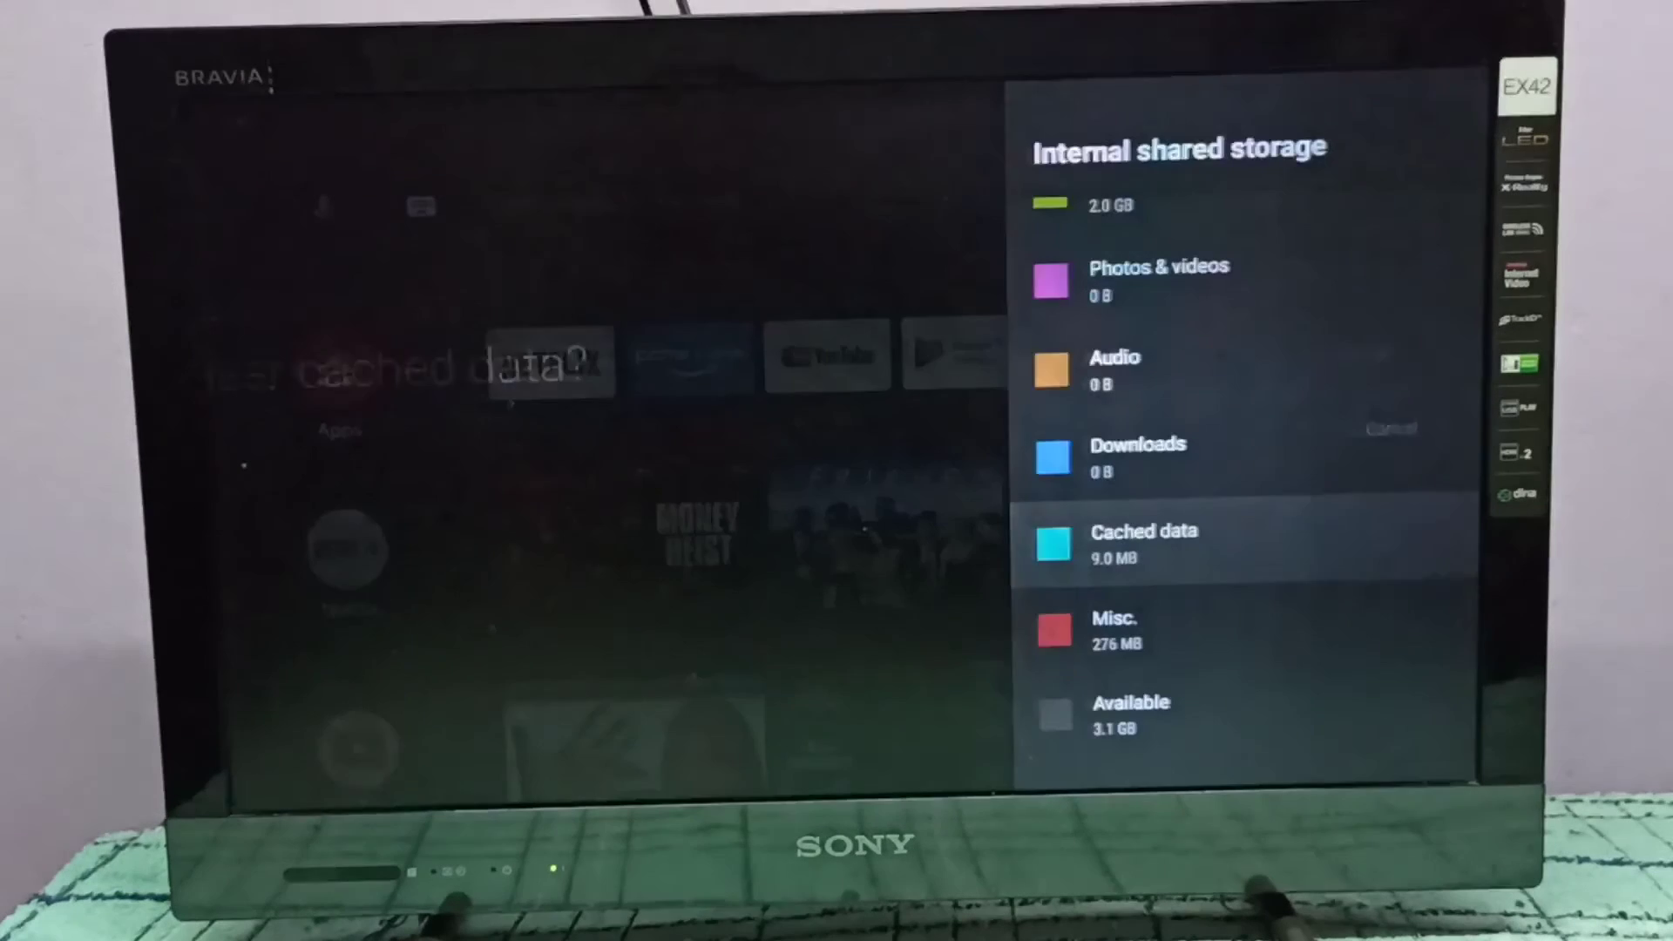
left_click(1390, 429)
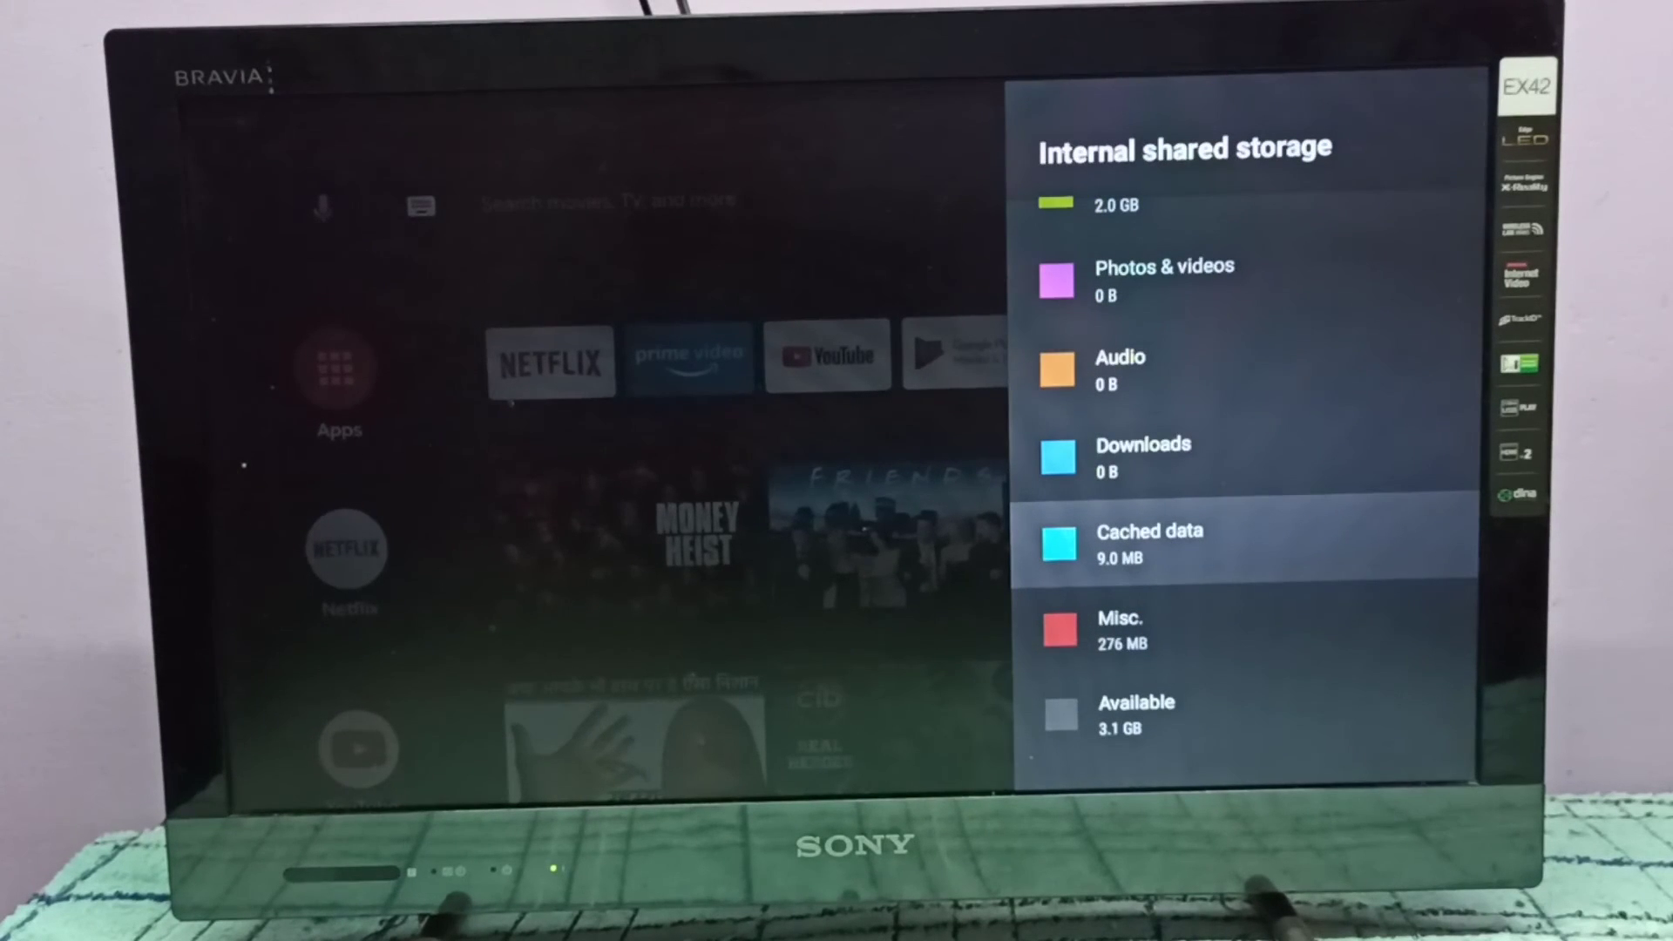